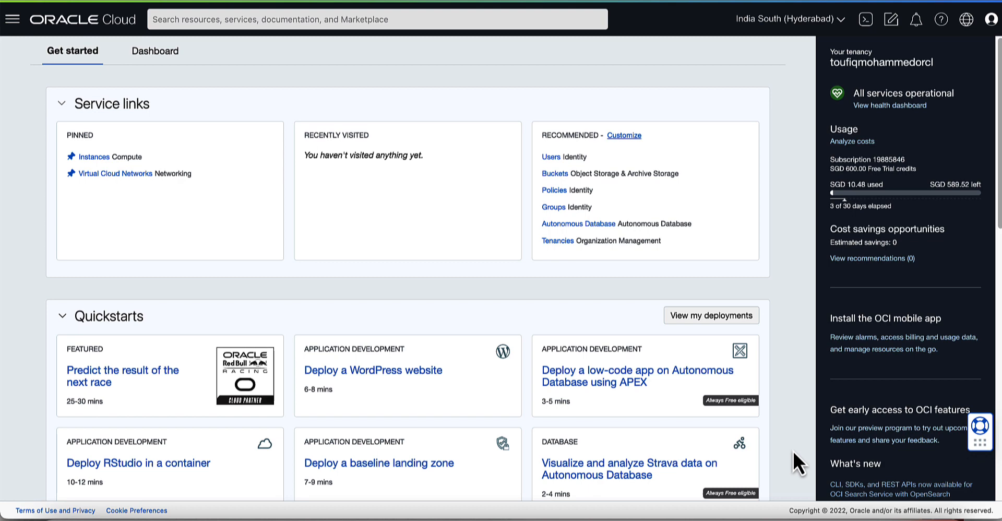
mouse_move(665, 384)
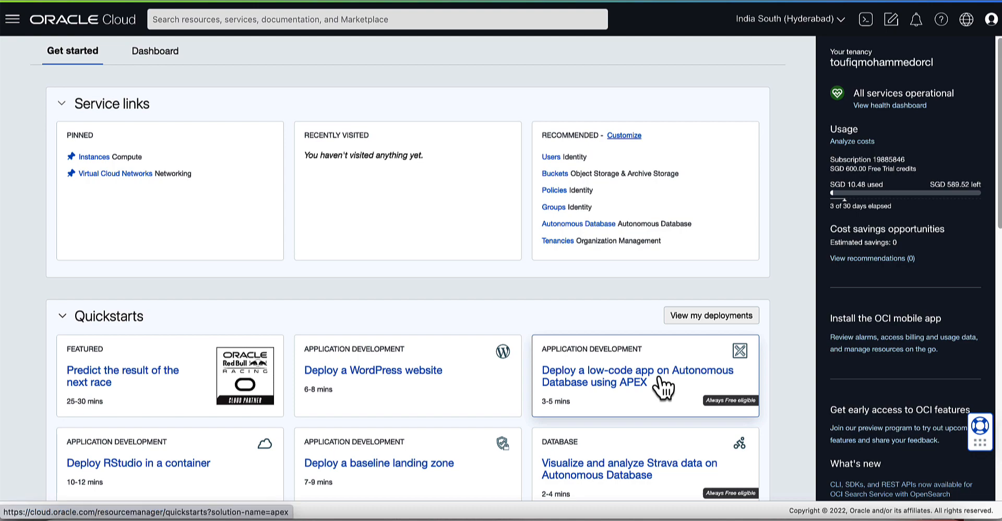
- Open the 'Deploy a low-code app on Autonomous Database using APEX' quickstart card
left_click(637, 376)
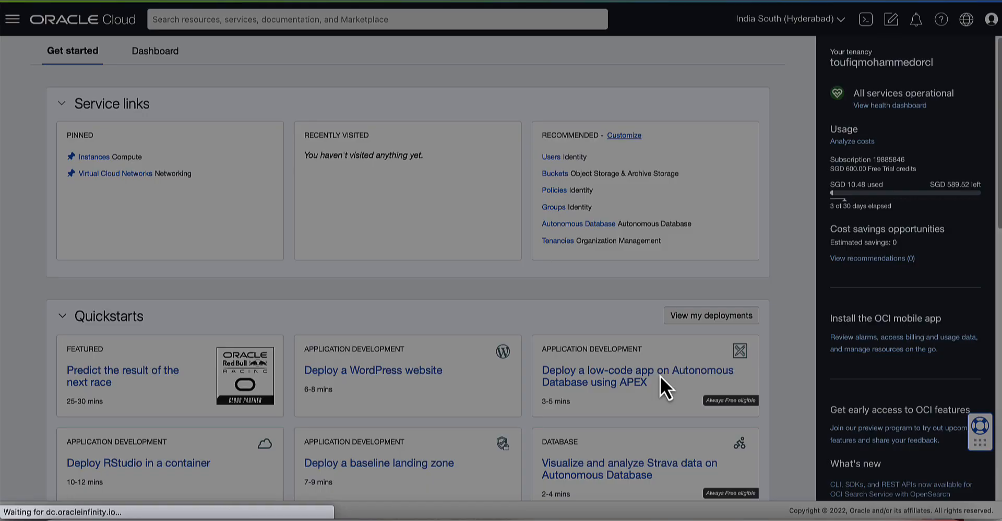
left_click(638, 376)
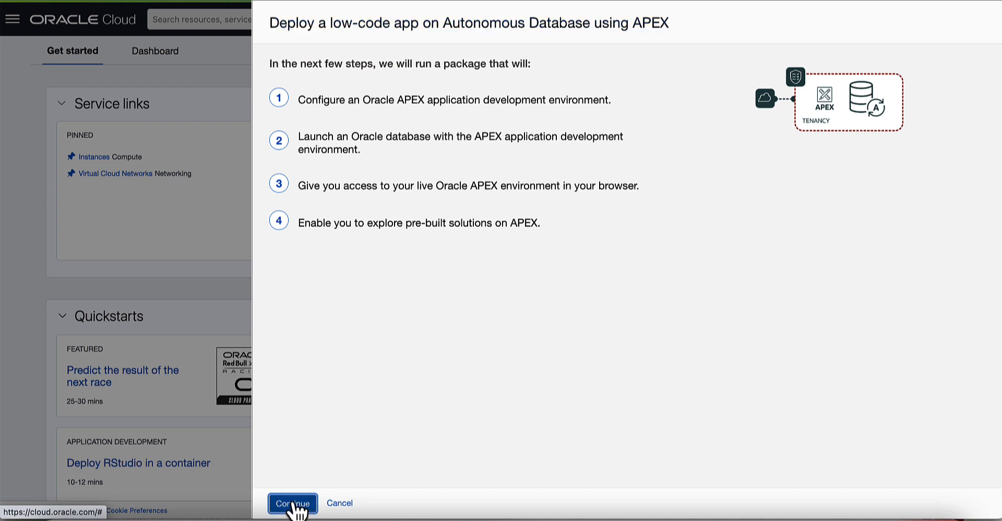
- Keep the root compartment and enter the ADMIN database password in both fields
left_click(293, 503)
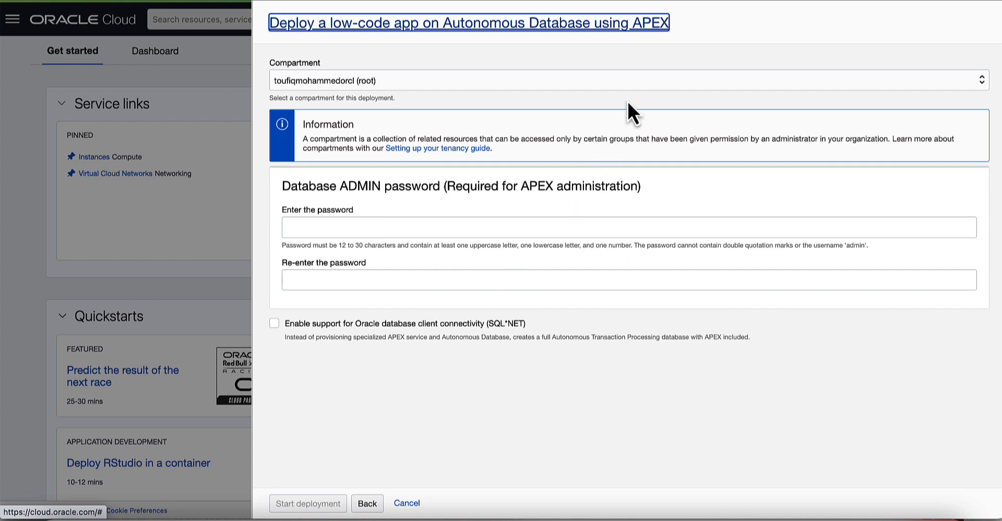
left_click(629, 79)
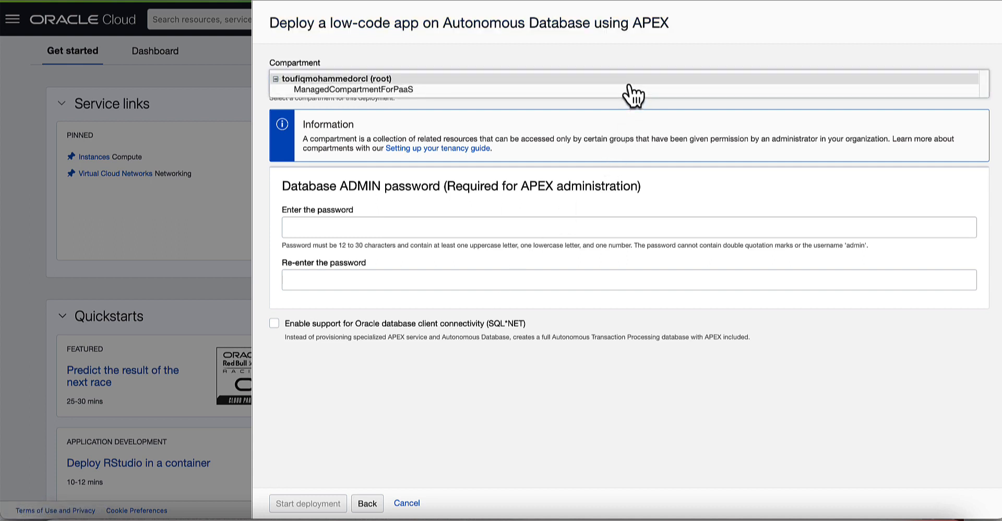
left_click(630, 83)
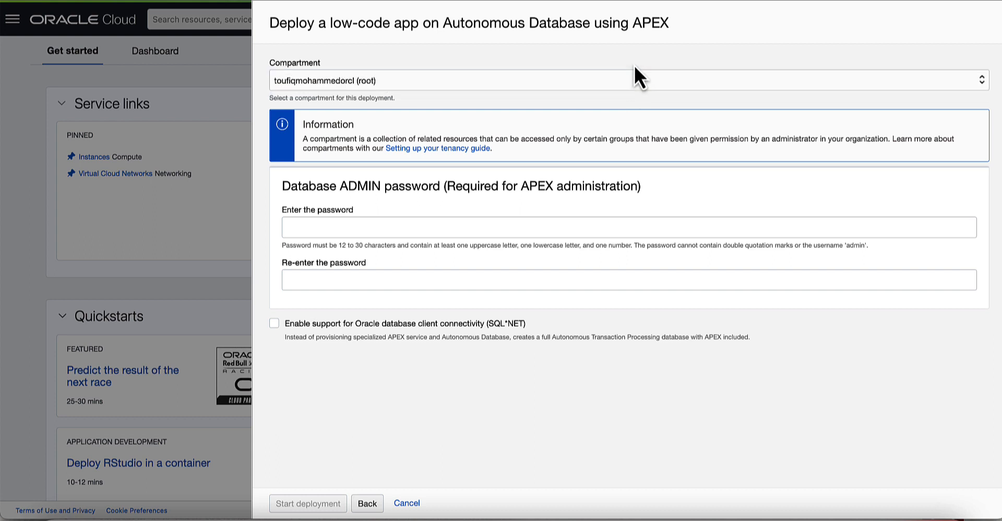
type("••••••")
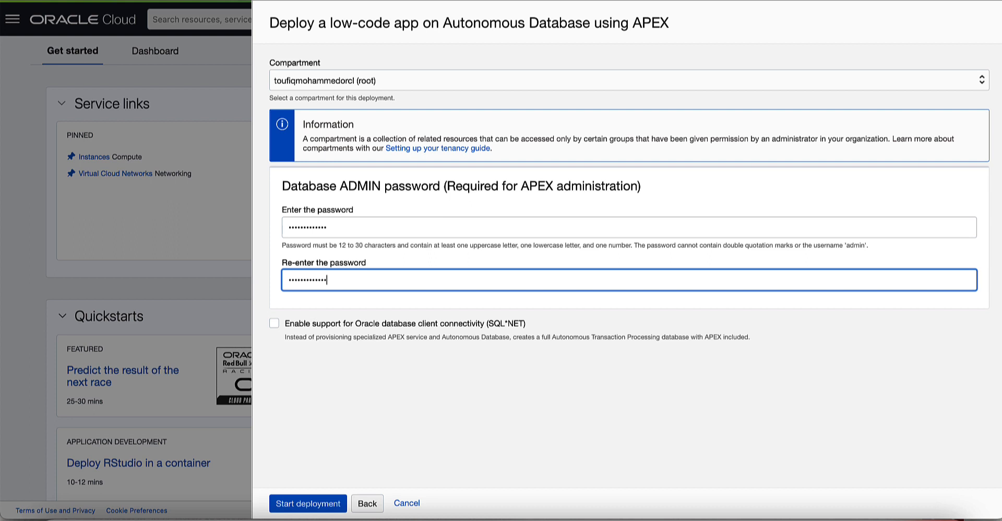
mouse_move(459, 324)
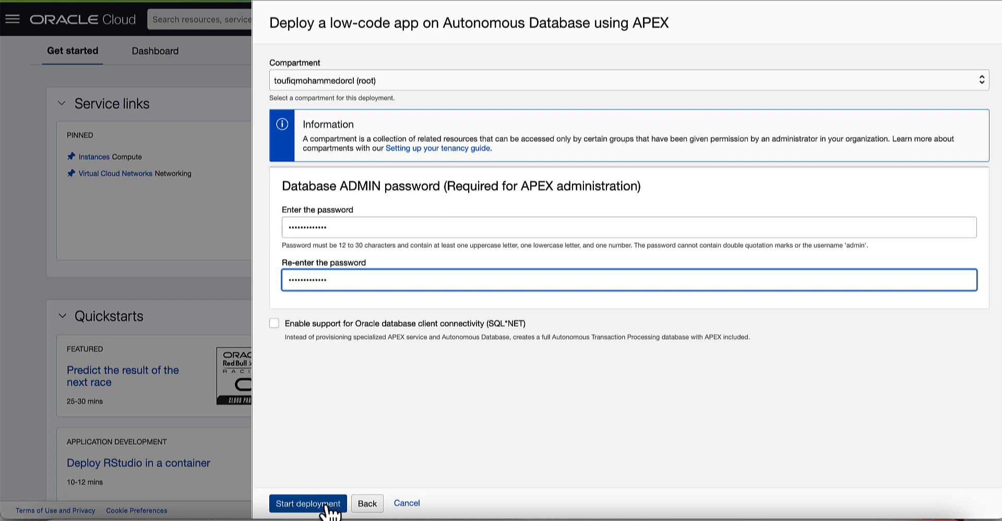
- Start the deployment and wait for all three stages to complete successfully
left_click(307, 504)
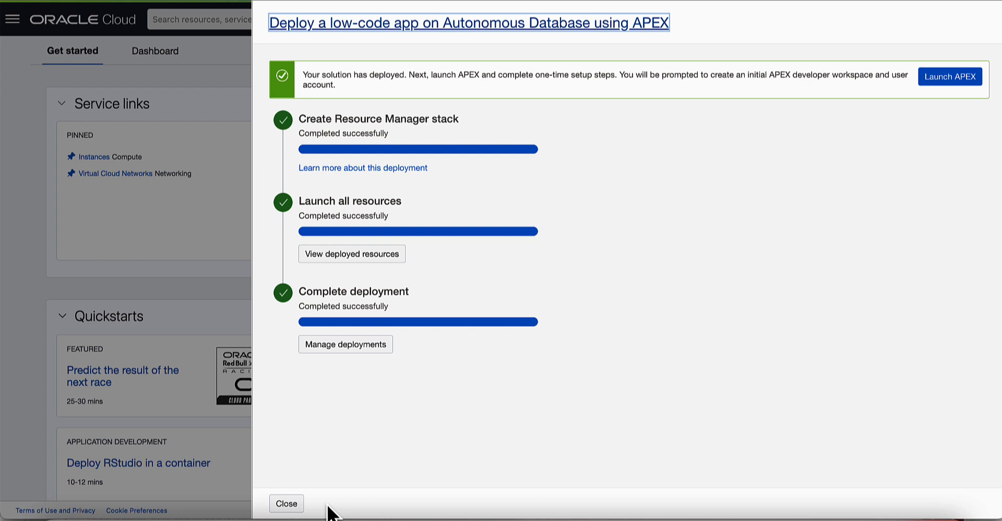
mouse_move(904, 127)
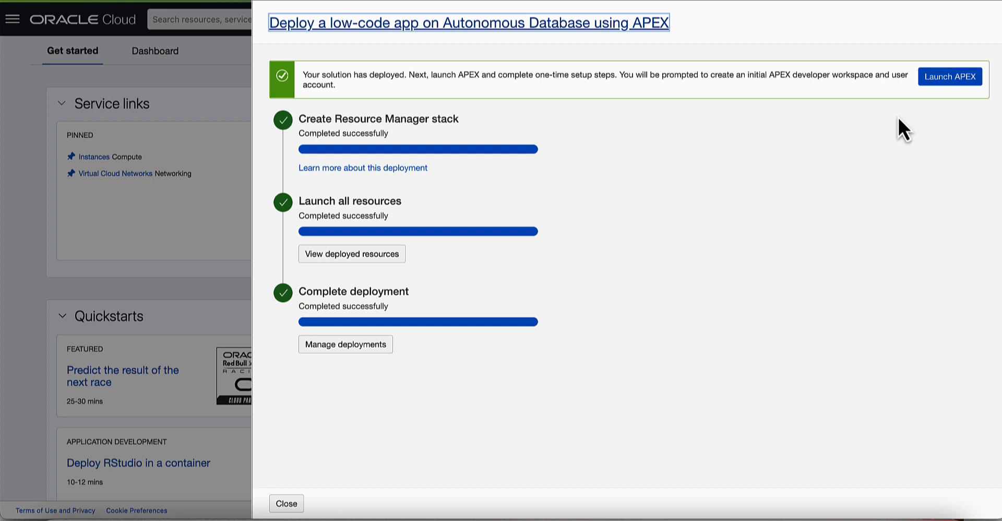
mouse_move(950, 76)
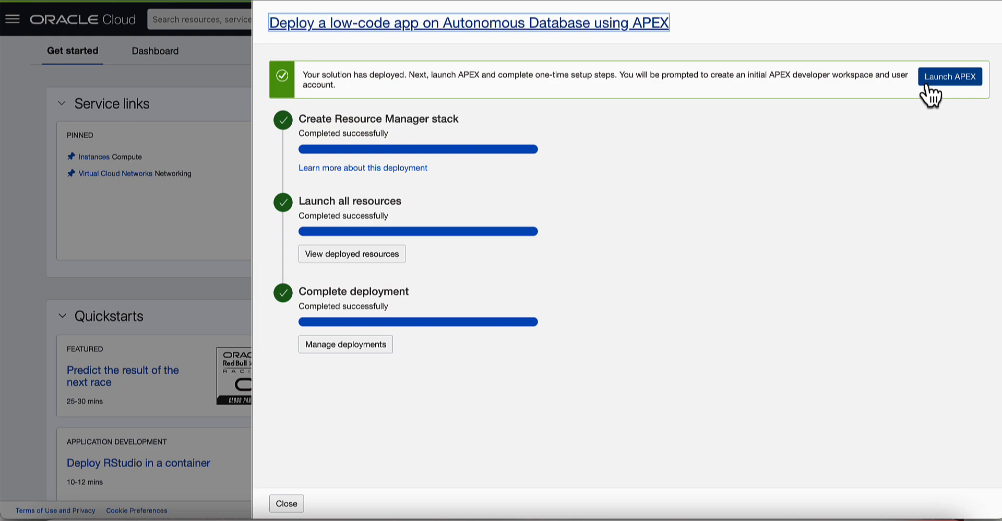
- Launch APEX and sign in to Administration Services with the ADMIN password
left_click(949, 76)
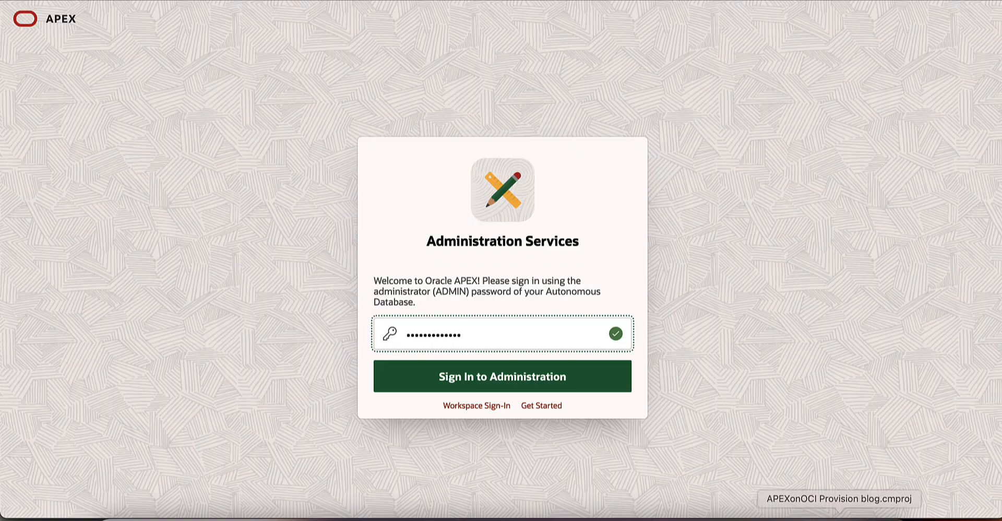
left_click(502, 376)
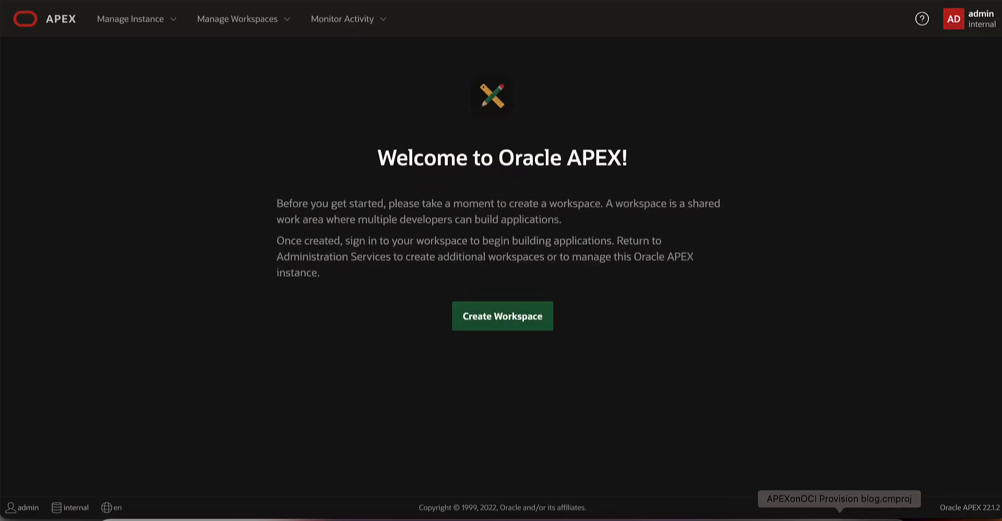
mouse_move(503, 316)
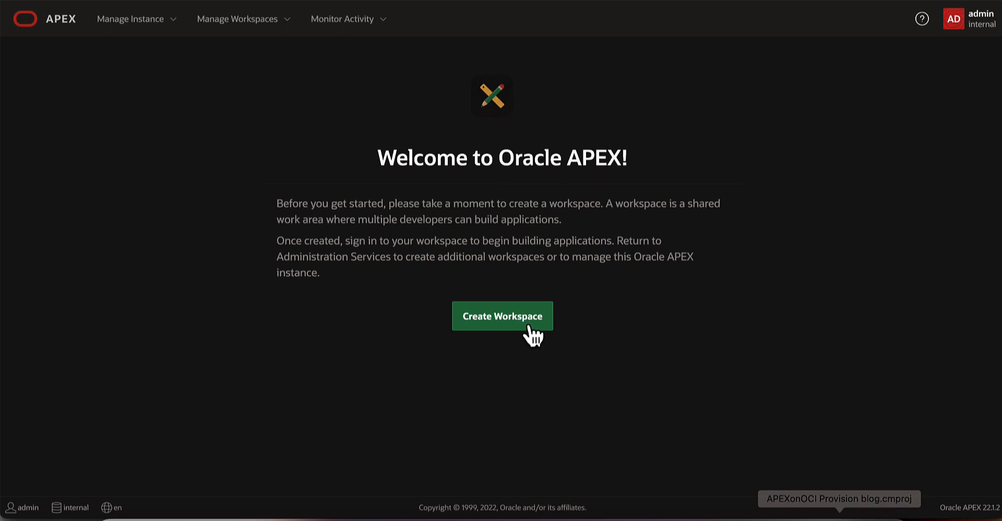
- Fill a New Schema workspace form: APEX_ON_OCI, user WKSP_ADMIN, password
left_click(502, 315)
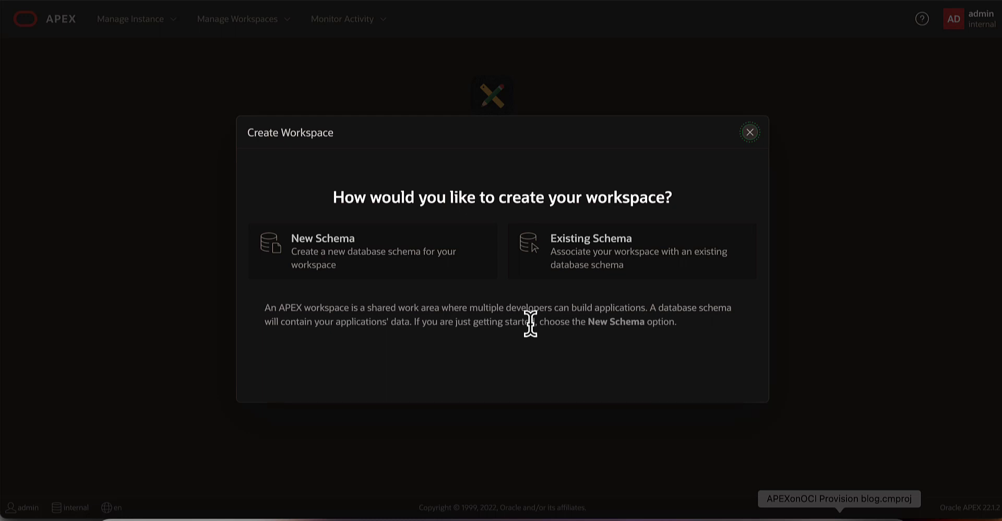
mouse_move(537, 322)
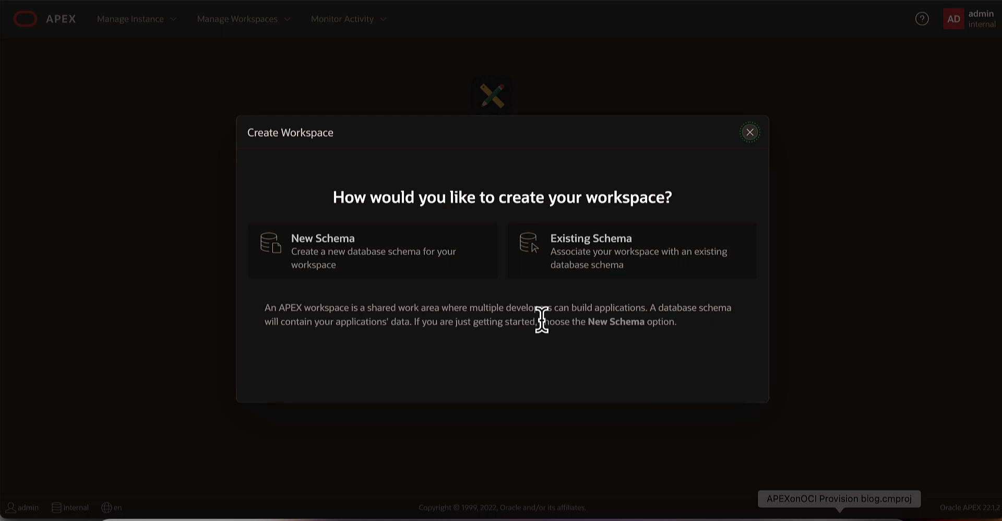
left_click(373, 251)
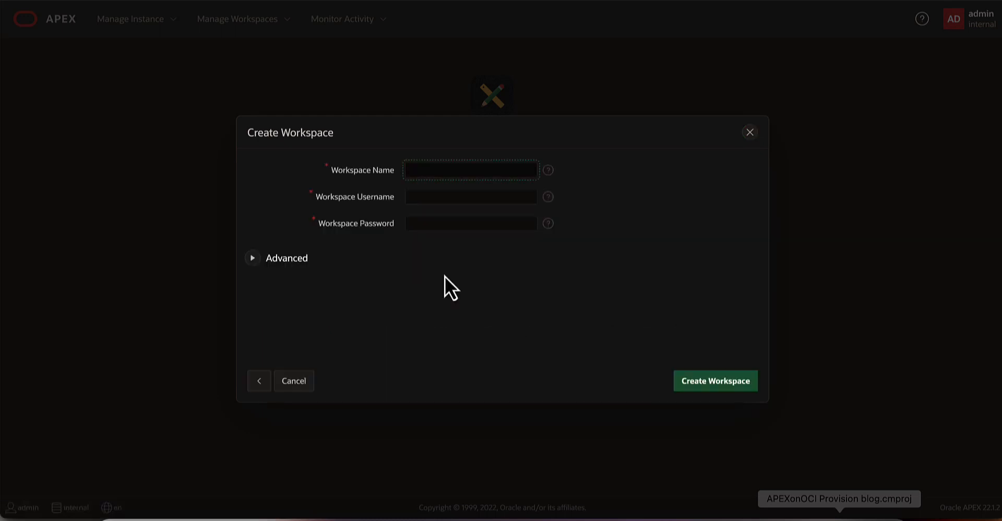
type("APEX_ON_OCI")
left_click(470, 197)
type("WKSP_ADMIN")
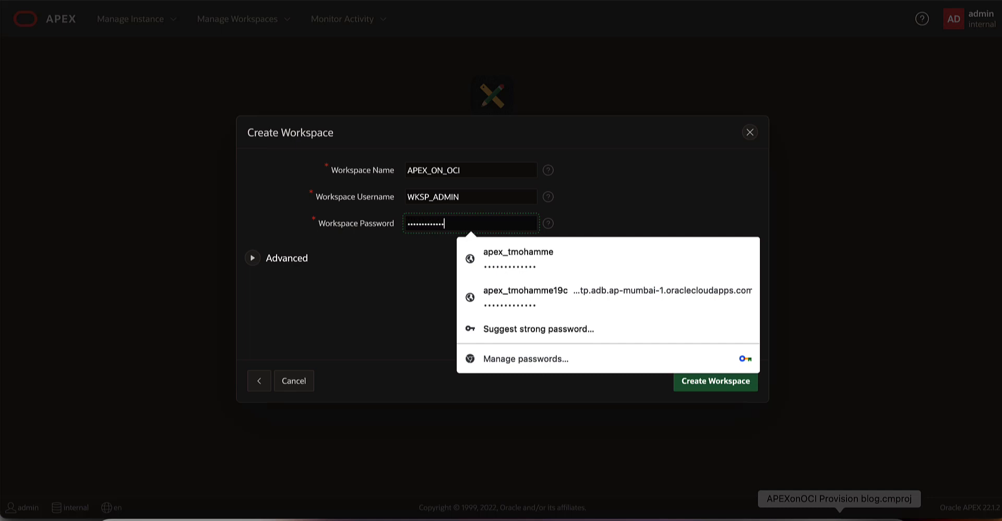
left_click(550, 356)
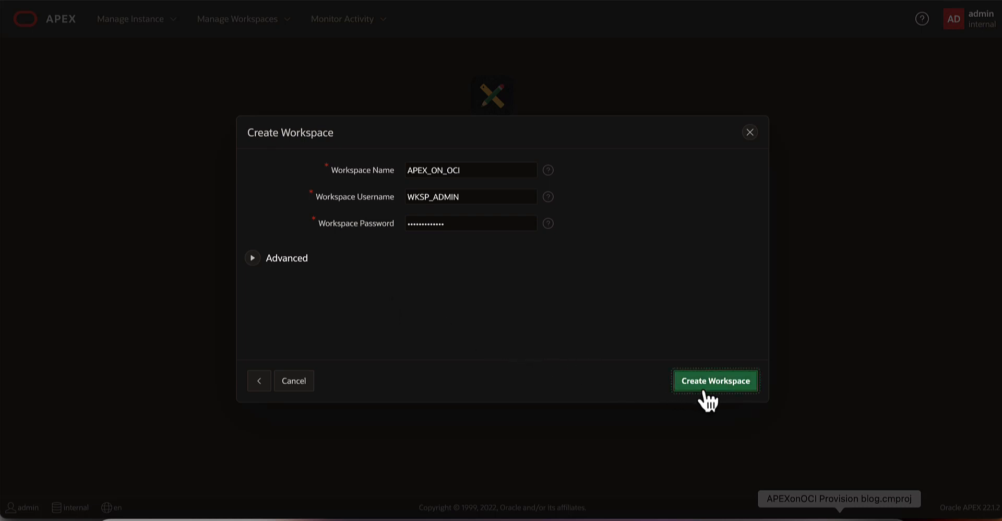
- Confirm creation of the APEX_ON_OCI workspace in the dialog
left_click(715, 381)
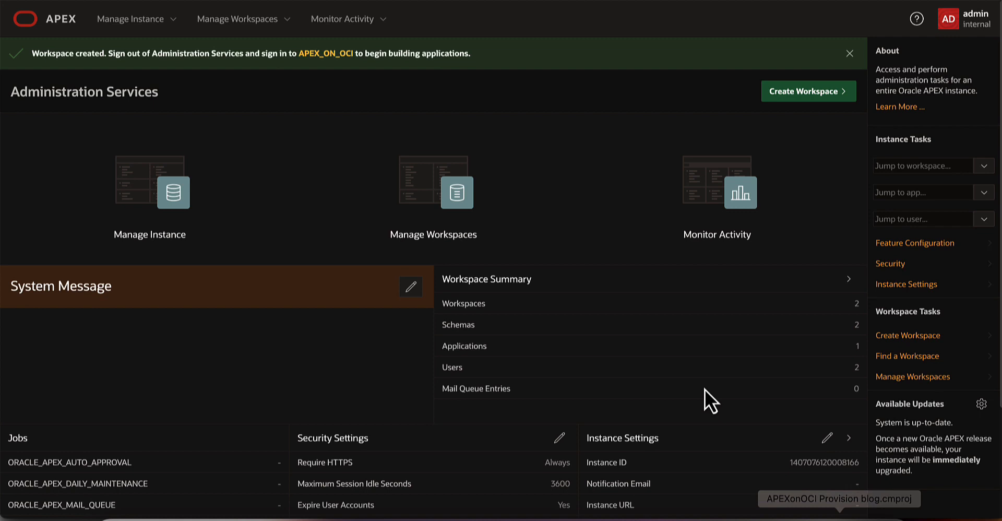
mouse_move(432, 189)
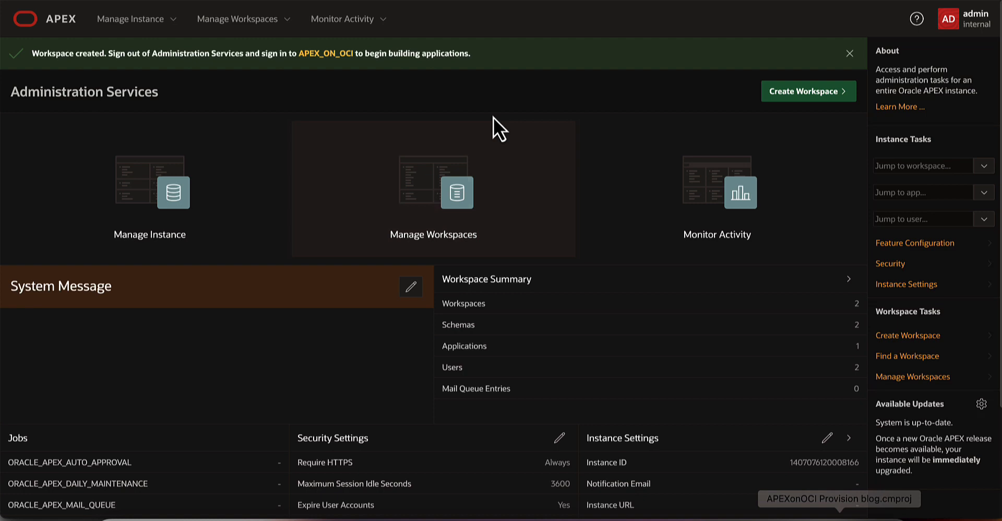
mouse_move(325, 53)
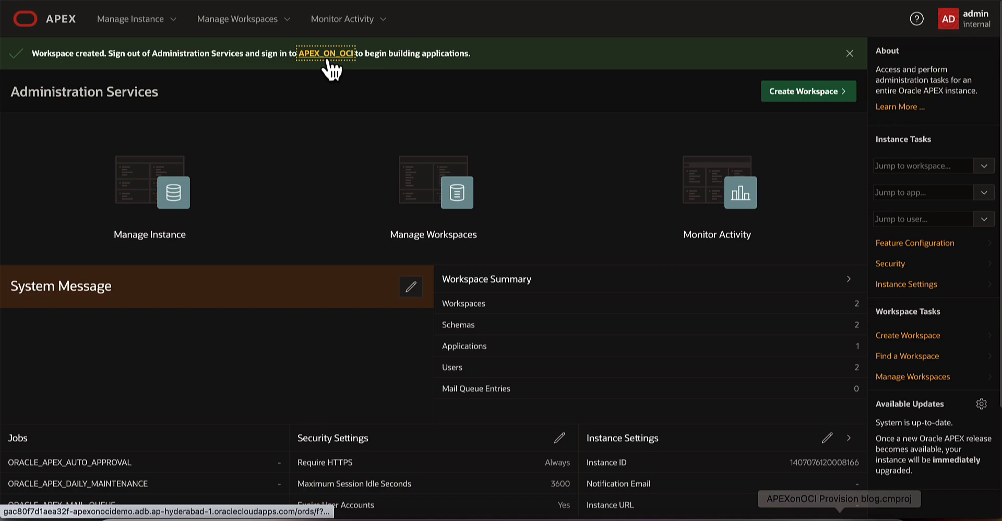
- Follow the APEX_ON_OCI link and sign in as WKSP_ADMIN with the workspace password
left_click(325, 53)
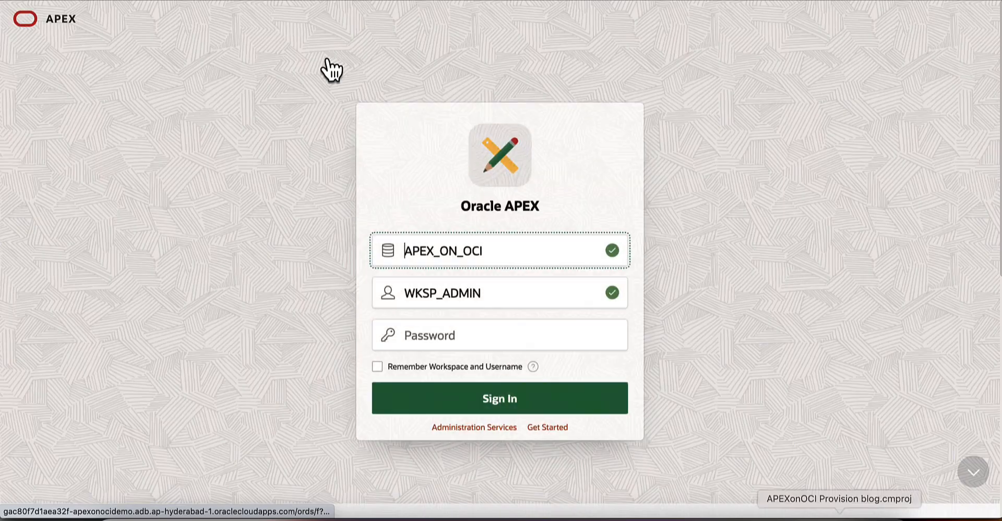
left_click(499, 334)
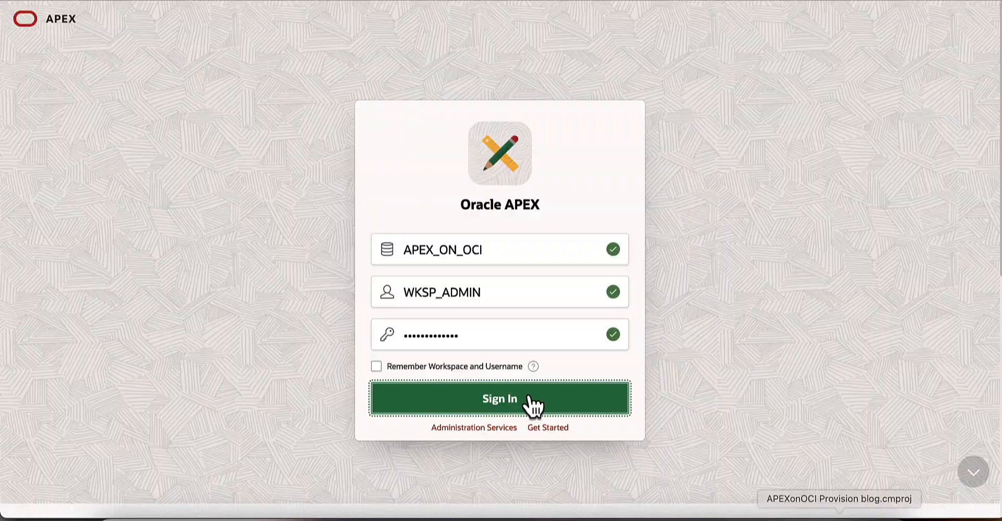
left_click(499, 399)
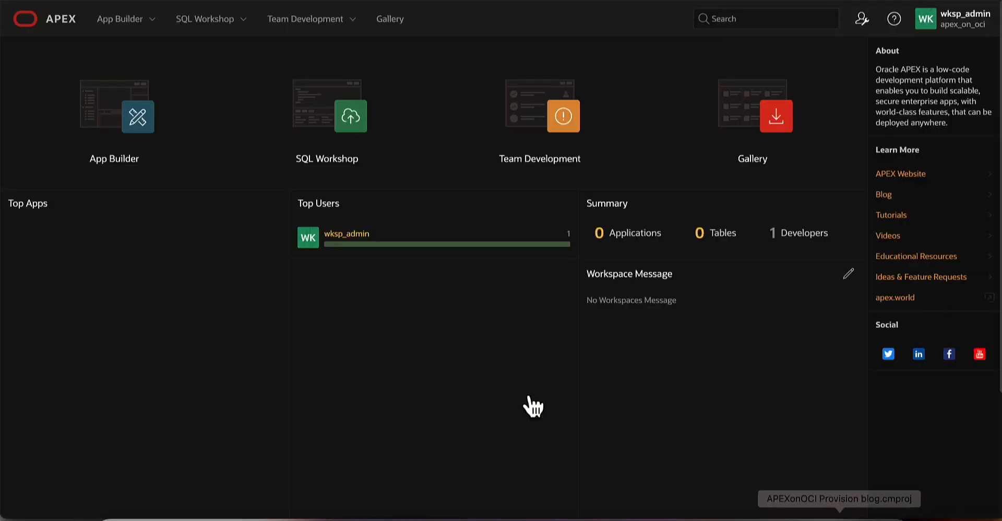